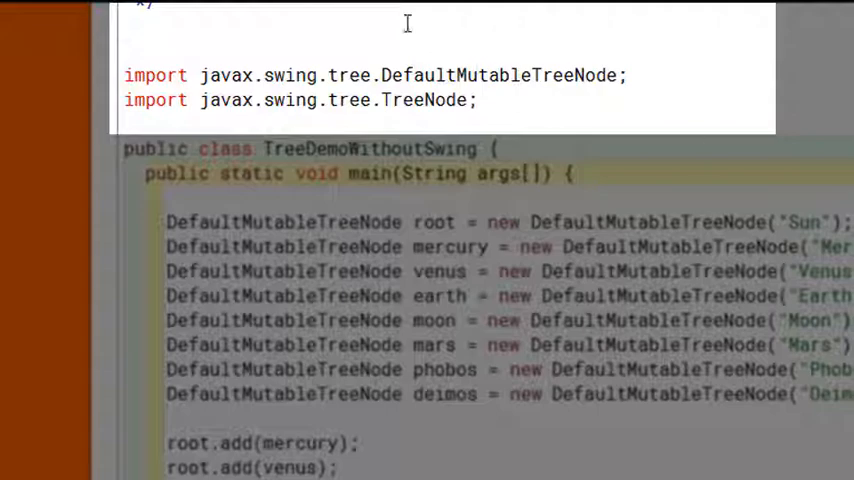
mouse_move(416, 46)
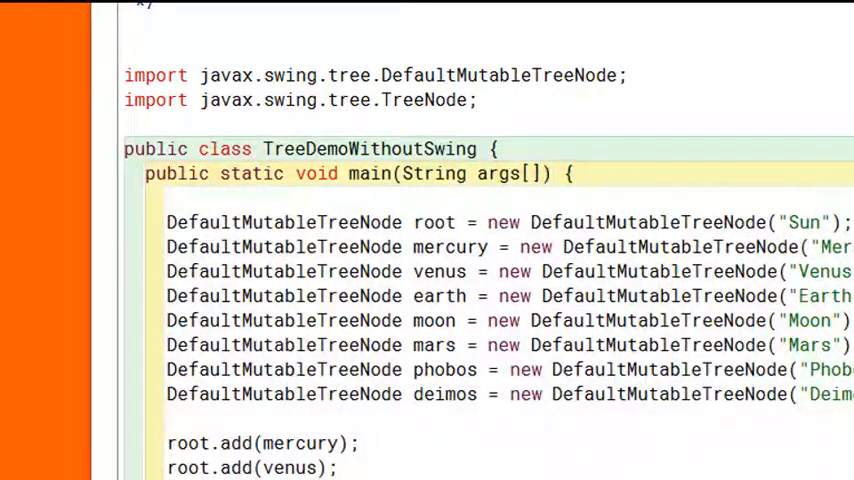
Scroll the TreeDemoWithoutSwing source down to the recursive printTree and printNode methods.
scroll("down", 3)
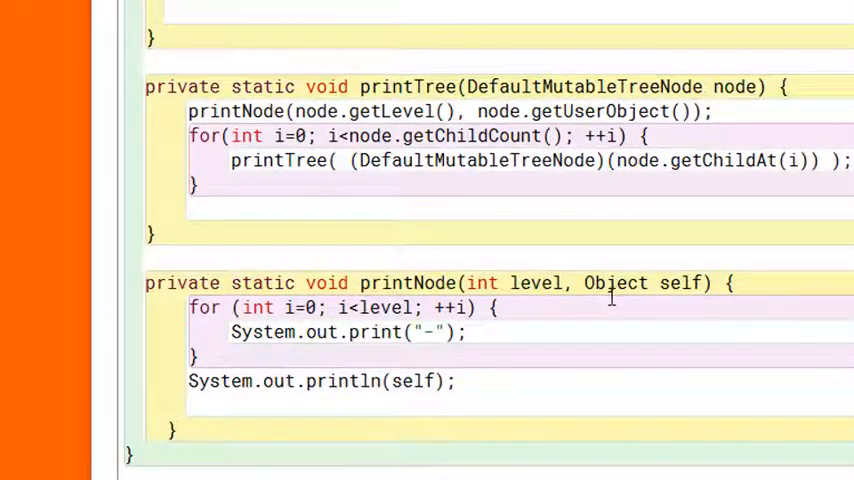
mouse_move(560, 284)
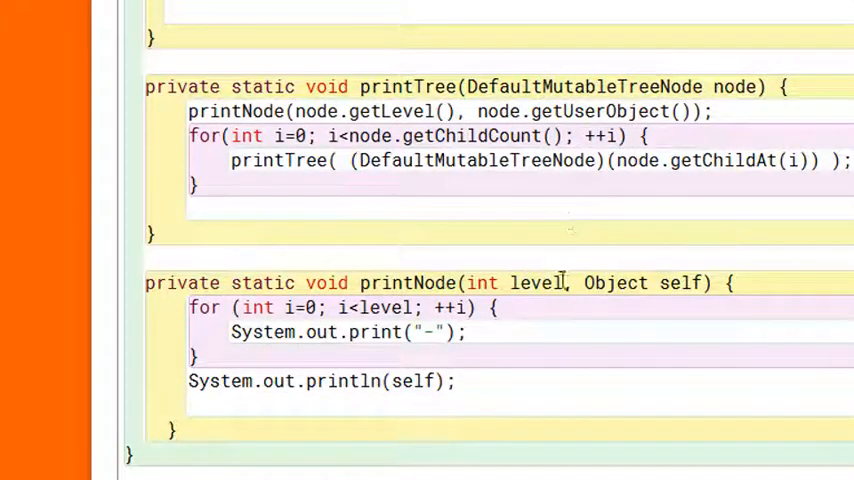
mouse_move(566, 316)
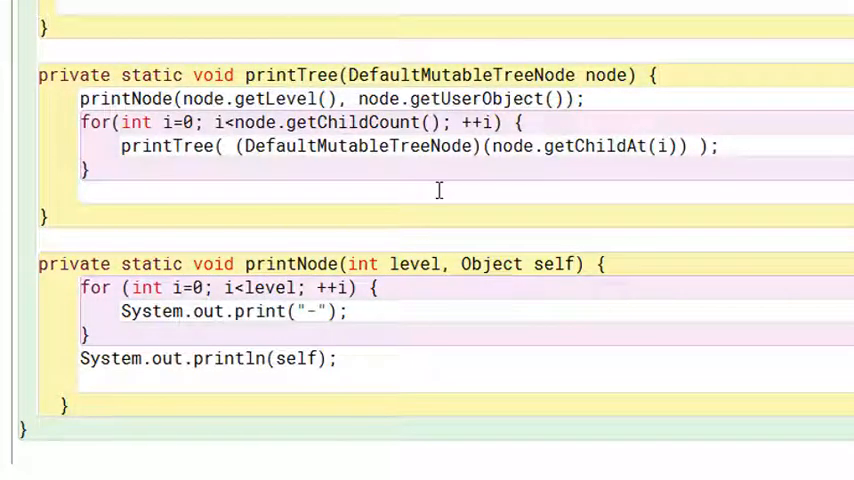
mouse_move(294, 162)
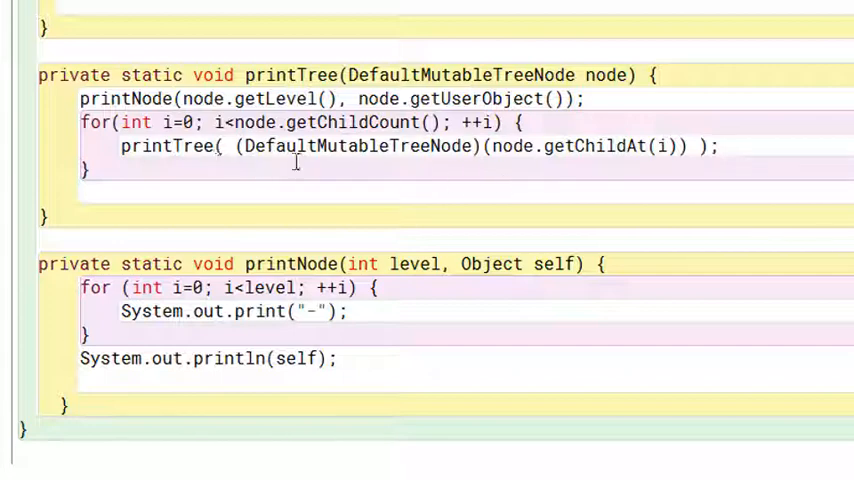
mouse_move(668, 170)
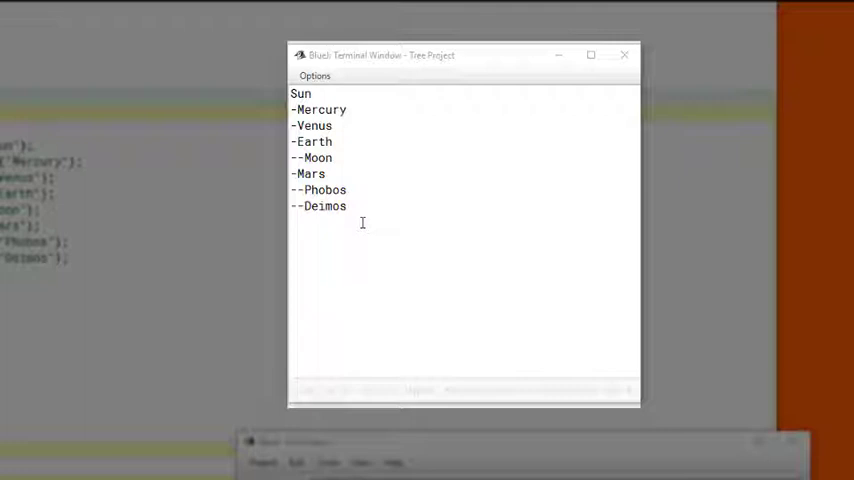
mouse_move(318, 218)
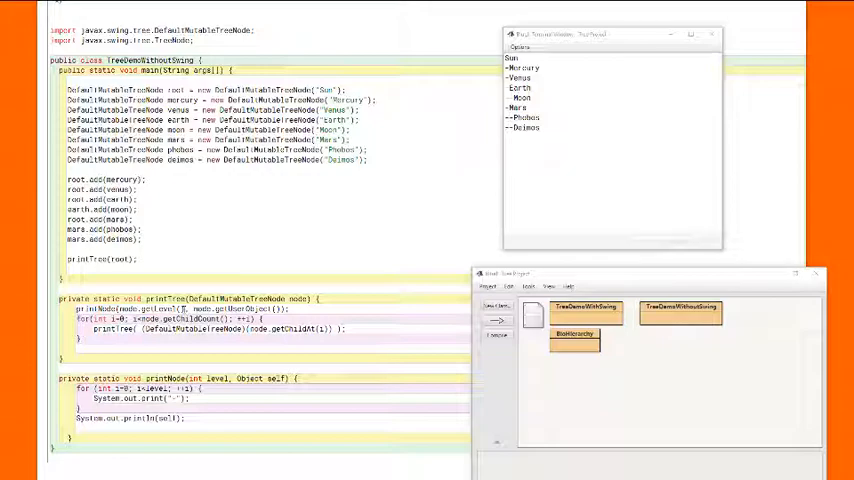
mouse_move(452, 268)
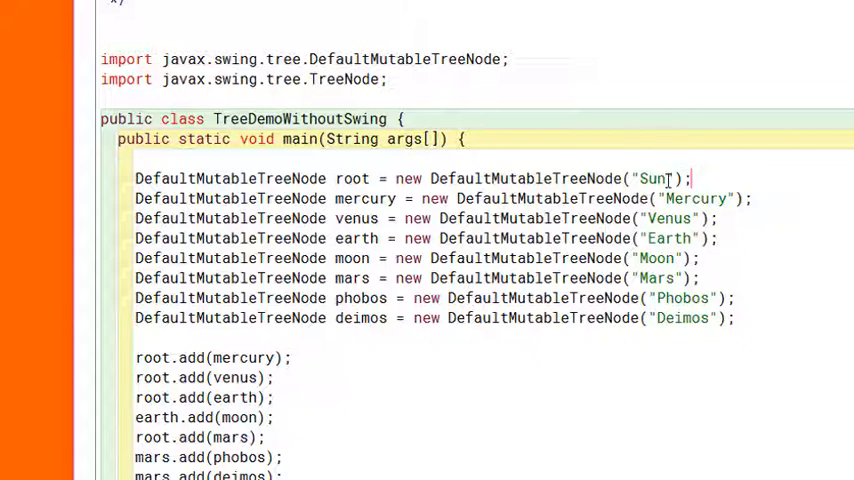
Return to the source editor and scroll main to the node add calls and printTree(root).
left_click(754, 198)
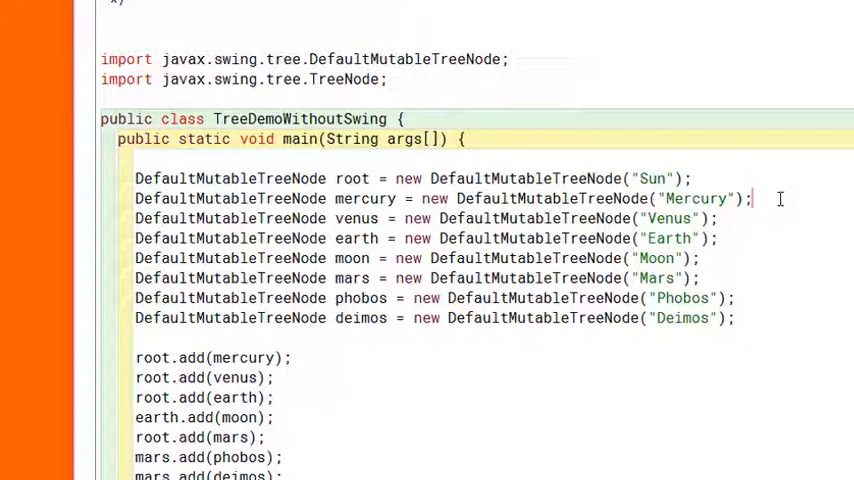
scroll("down", 3)
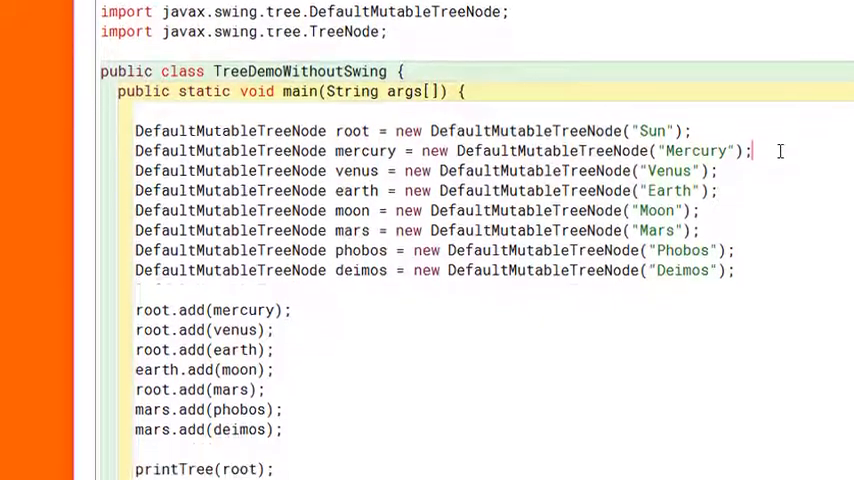
scroll("down", 3)
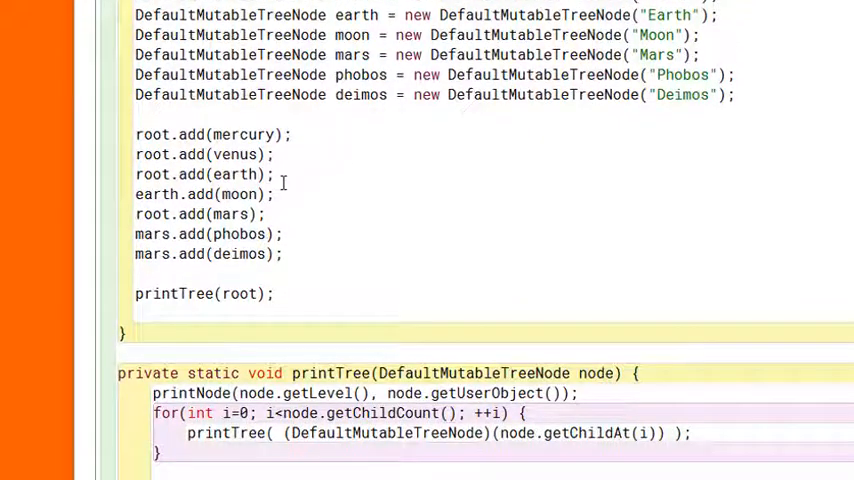